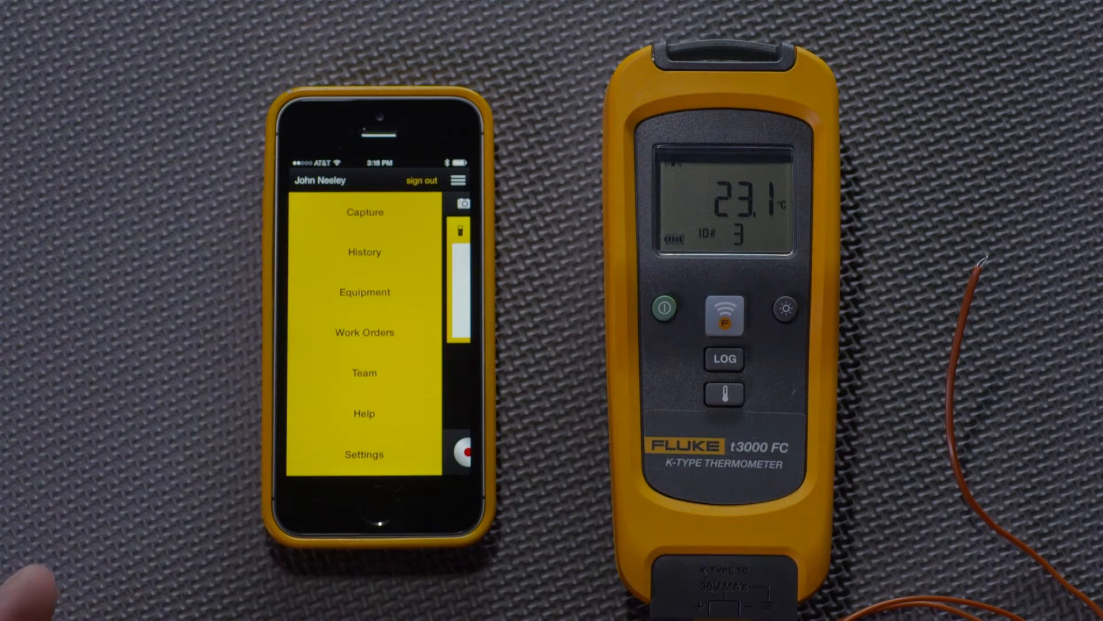
Step: Open today's saved 23.1 °C T3000 reading from the history list
left_click(364, 251)
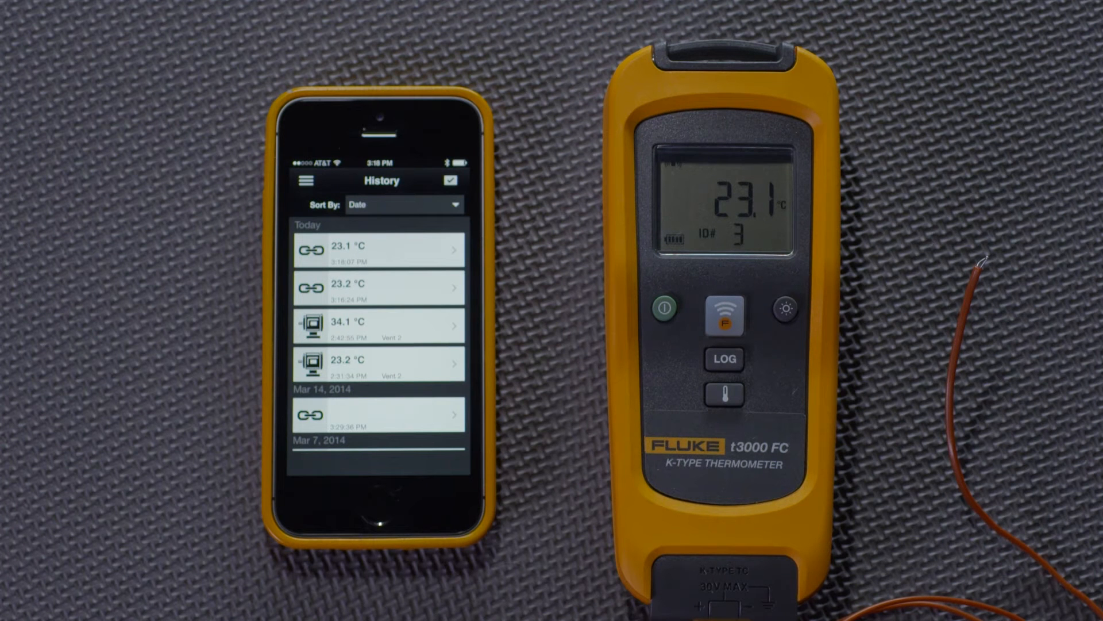
left_click(378, 248)
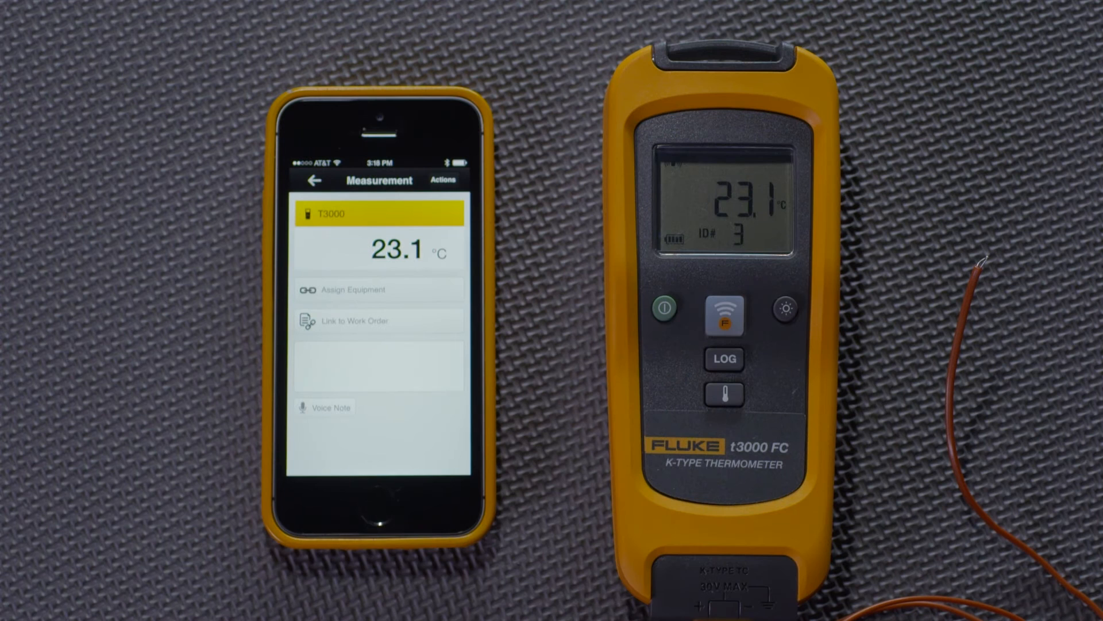